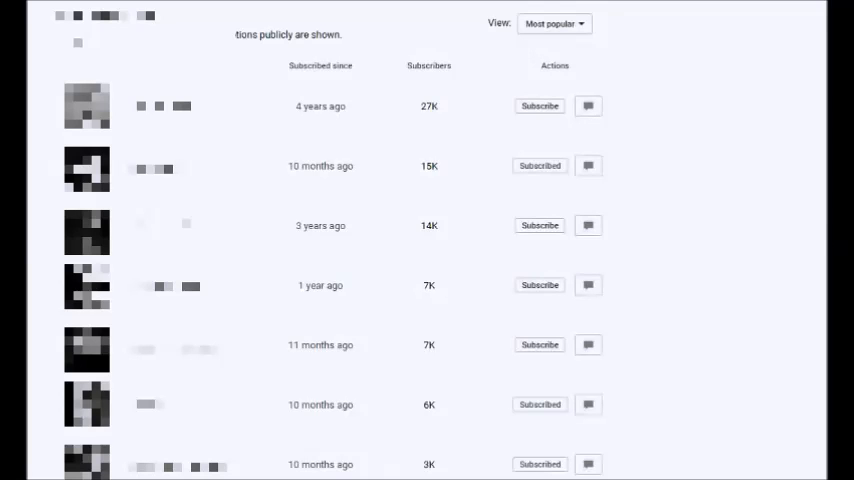
{"action": "mouse_move", "coordinate": [458, 122]}
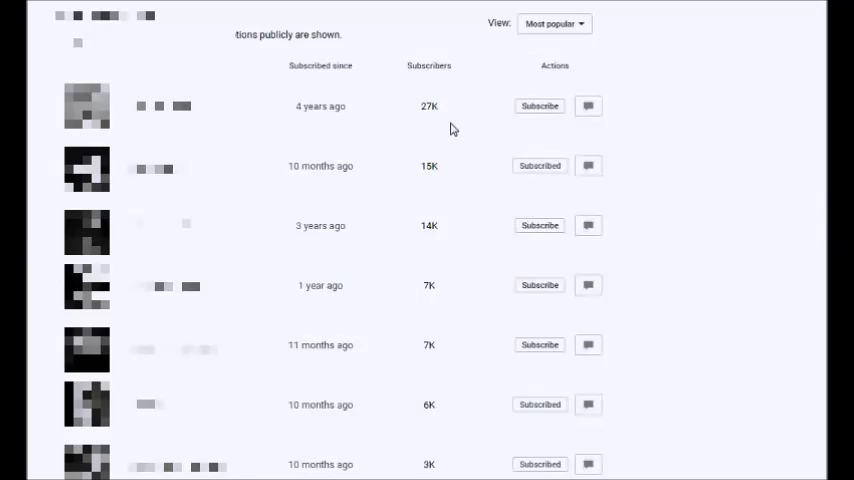
{"action": "mouse_move", "coordinate": [447, 112]}
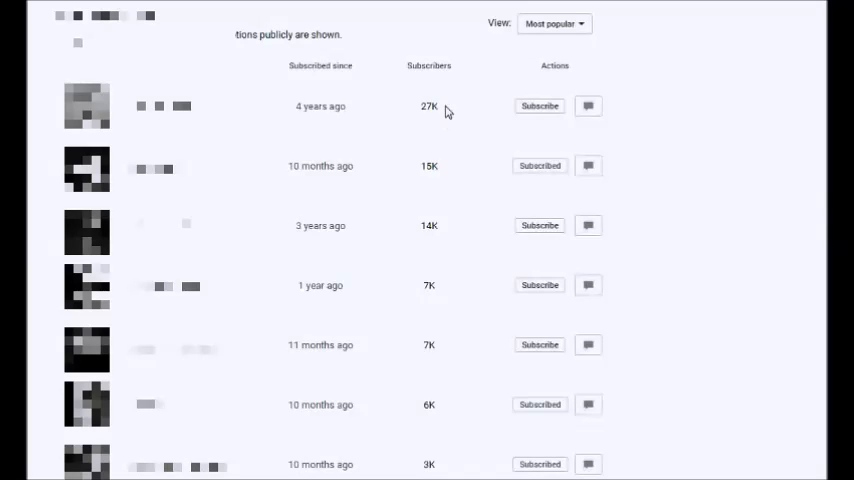
{"action": "mouse_move", "coordinate": [458, 217]}
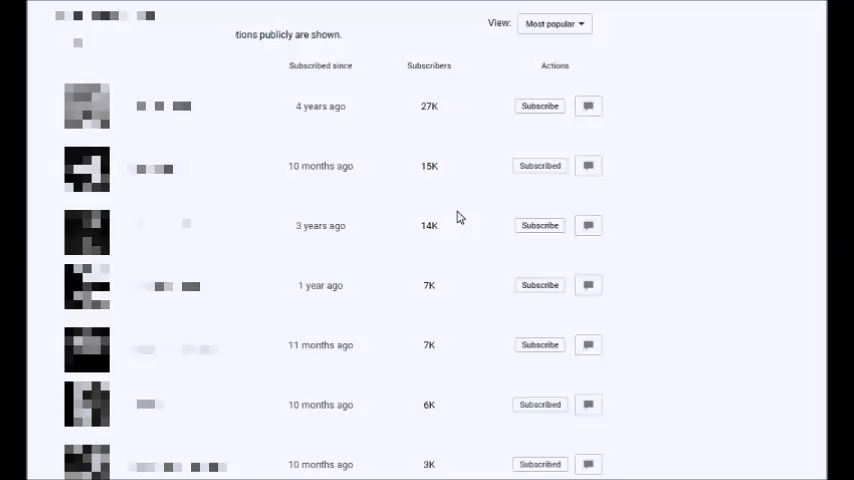
{"action": "scroll", "scroll_direction": "down", "scroll_amount": 3}
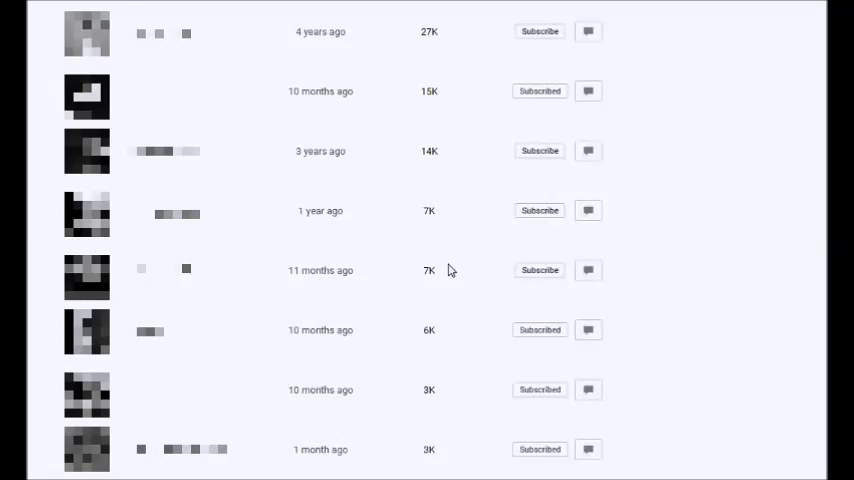
{"action": "mouse_move", "coordinate": [457, 446]}
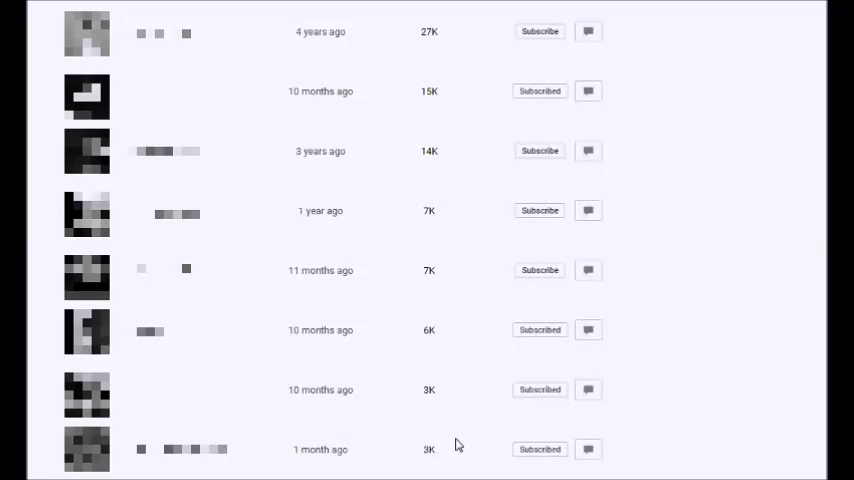
{"action": "scroll", "scroll_direction": "down", "scroll_amount": 3}
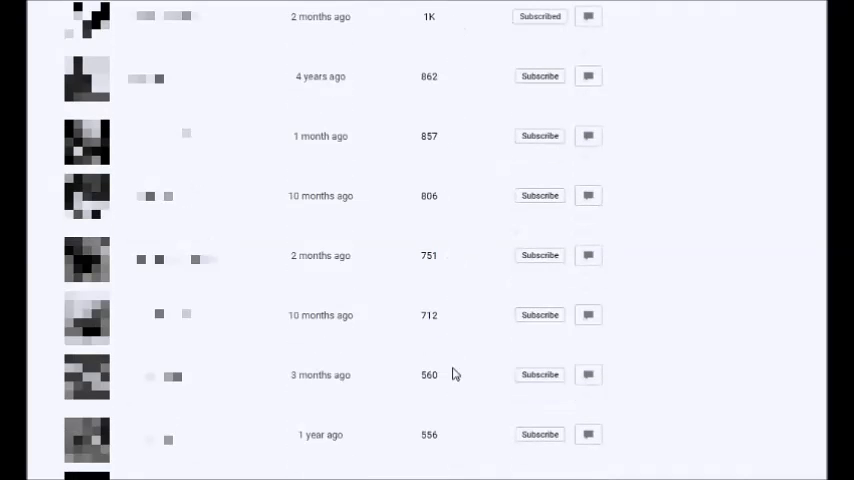
{"action": "scroll", "scroll_direction": "down", "scroll_amount": 3}
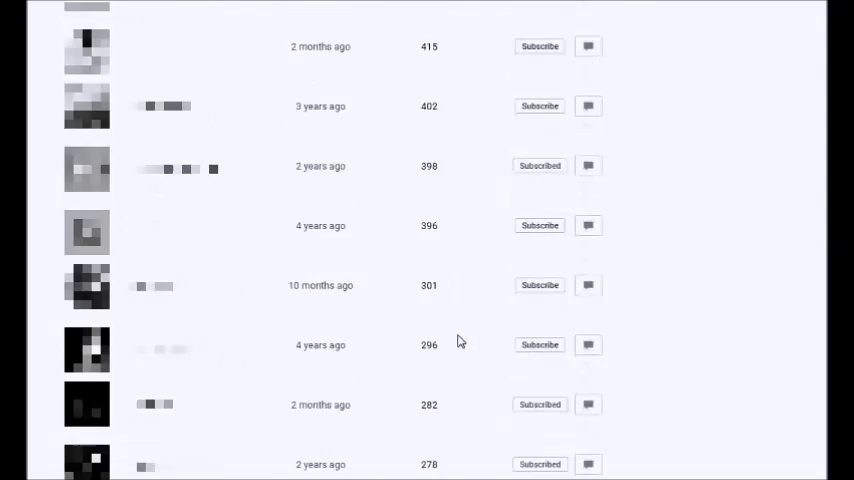
{"action": "scroll", "scroll_direction": "down", "scroll_amount": 3}
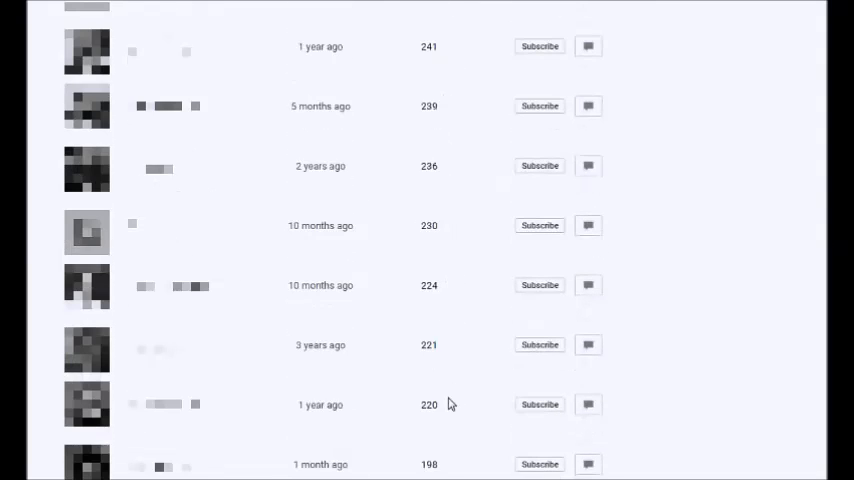
{"action": "scroll", "scroll_direction": "down", "scroll_amount": 3}
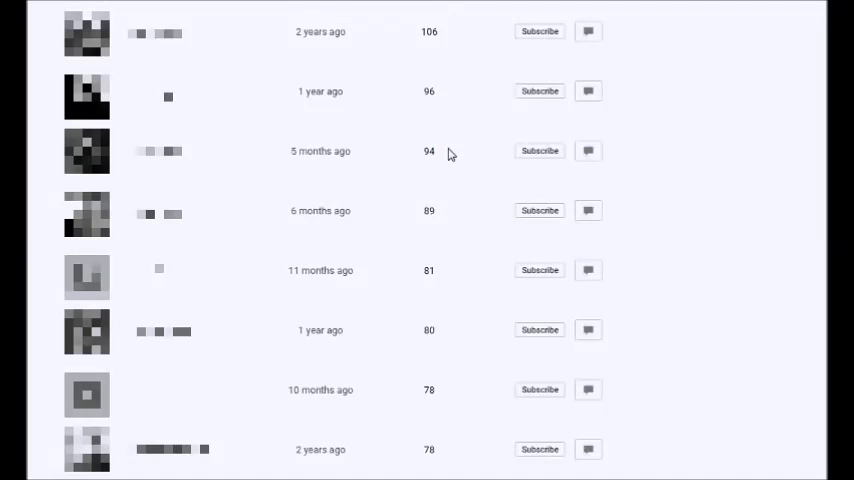
{"action": "mouse_move", "coordinate": [466, 246]}
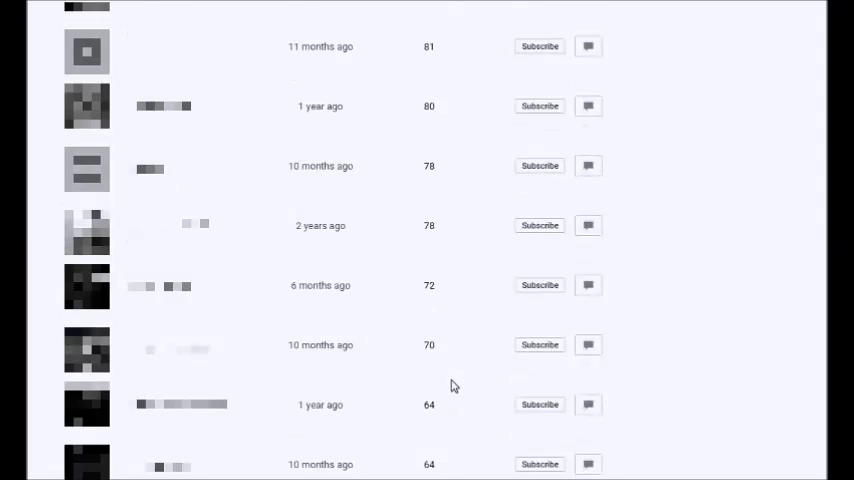
{"action": "scroll", "scroll_direction": "down", "scroll_amount": 3}
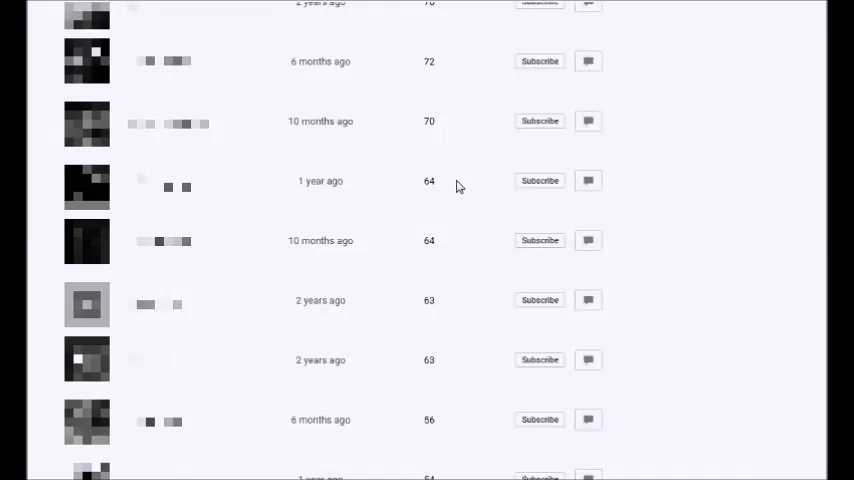
{"action": "mouse_move", "coordinate": [451, 131]}
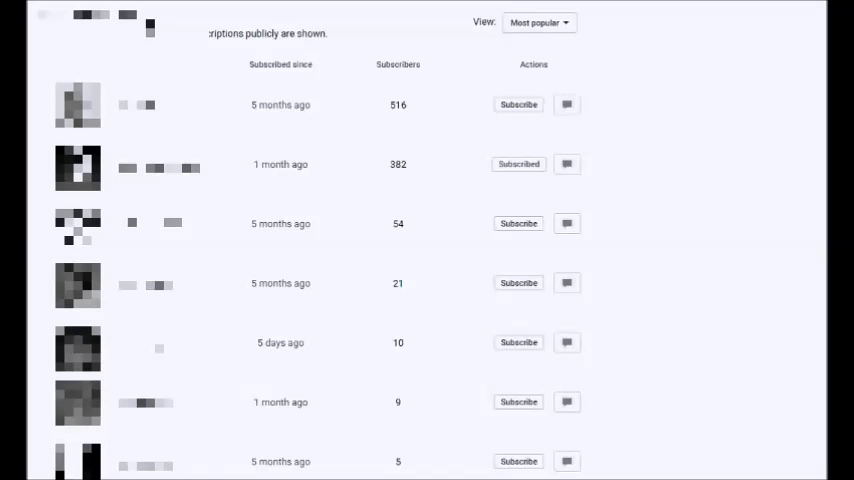
{"action": "mouse_move", "coordinate": [248, 48]}
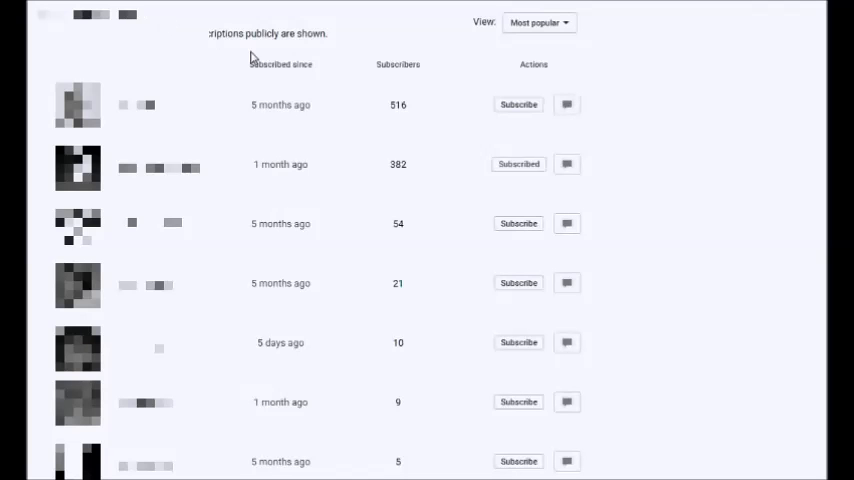
{"action": "mouse_move", "coordinate": [399, 168]}
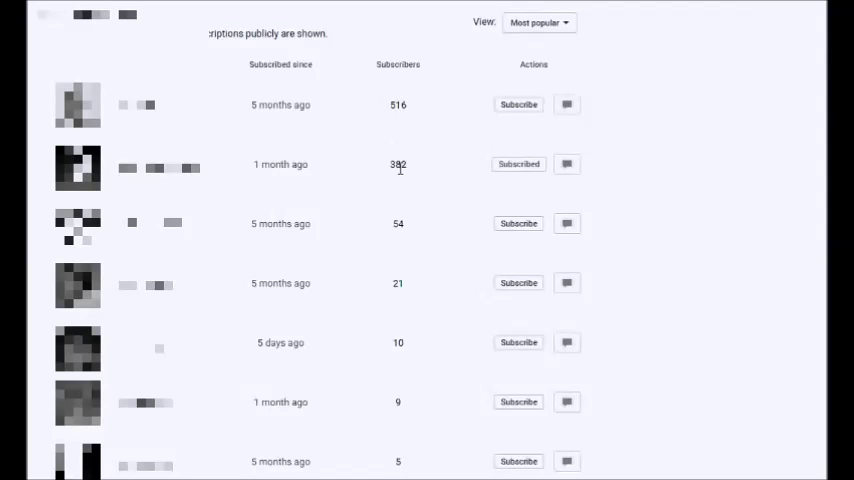
{"action": "mouse_move", "coordinate": [404, 280]}
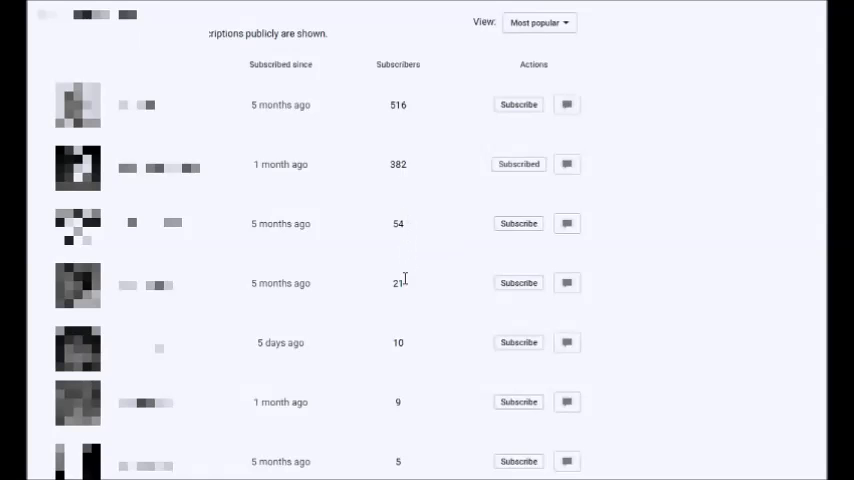
{"action": "mouse_move", "coordinate": [411, 351]}
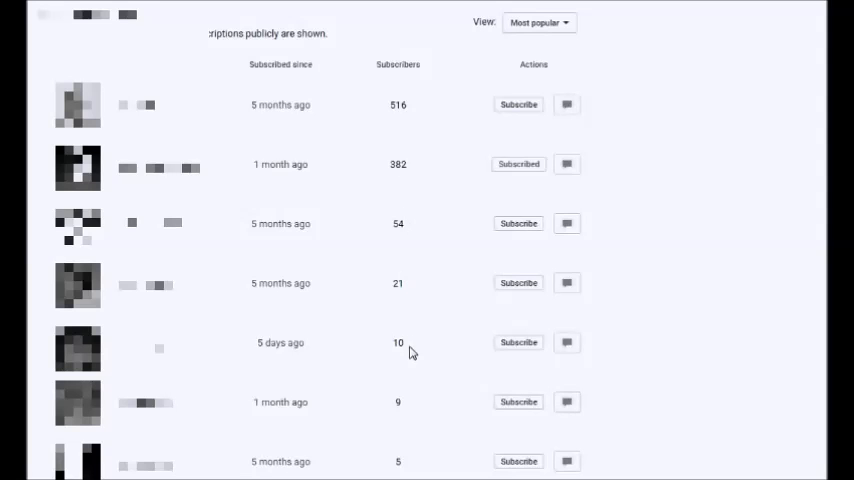